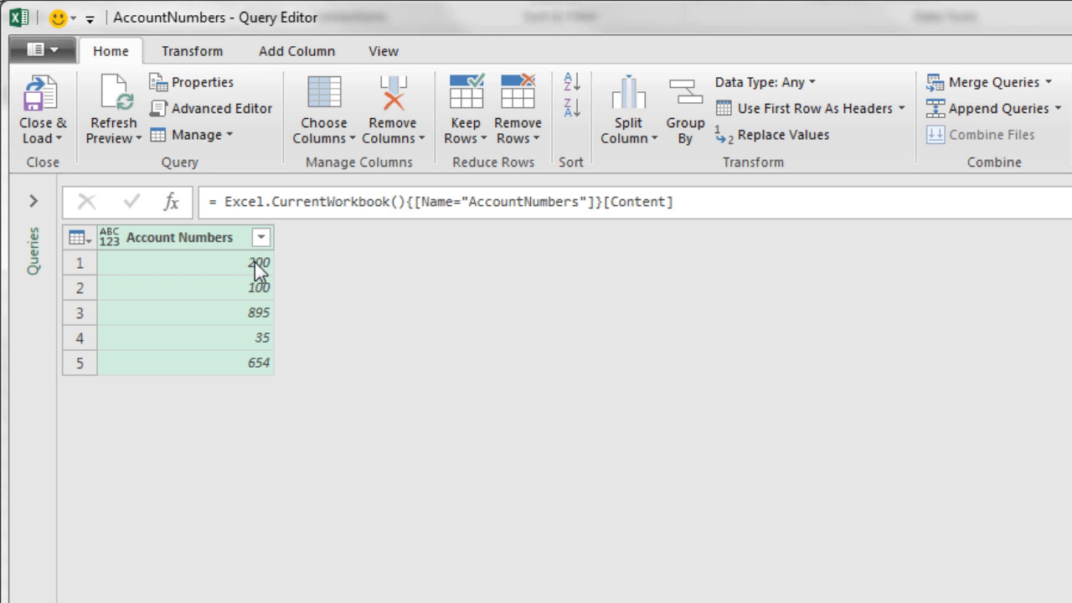
mouse_move(346, 316)
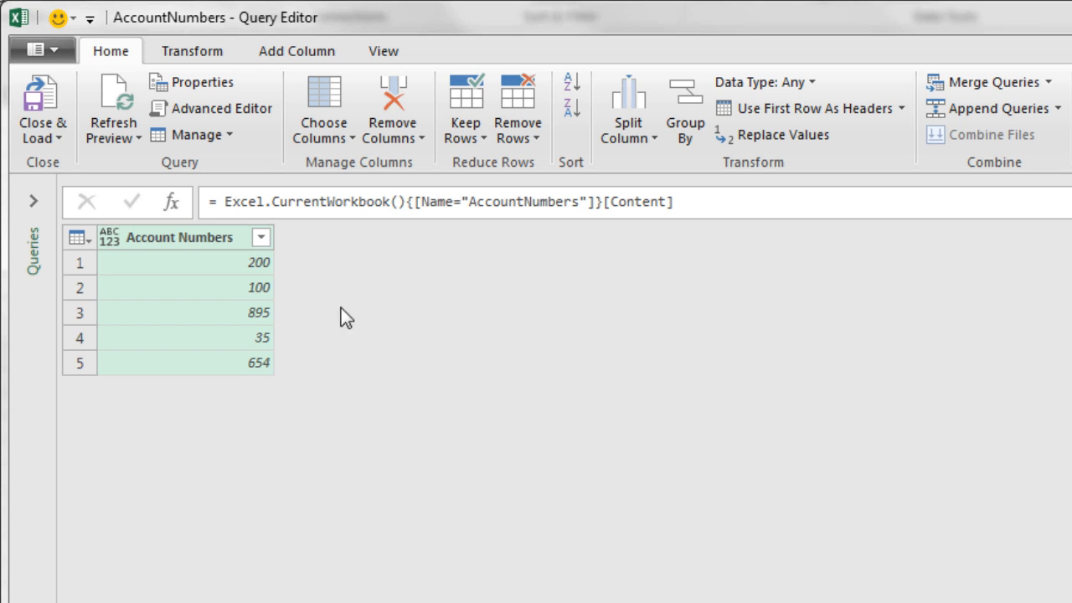
mouse_move(217, 283)
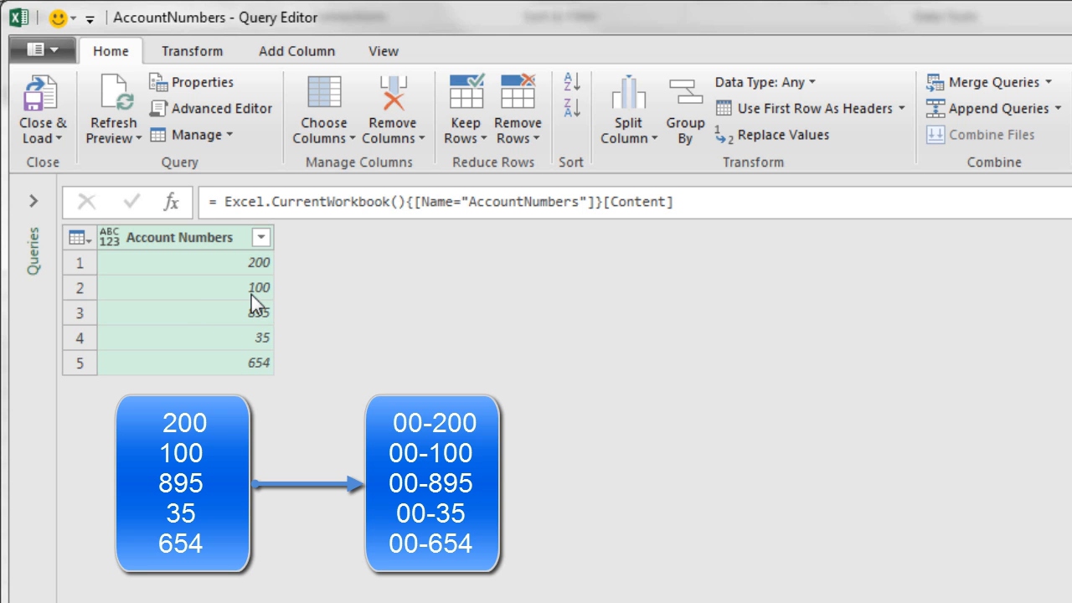
mouse_move(250, 314)
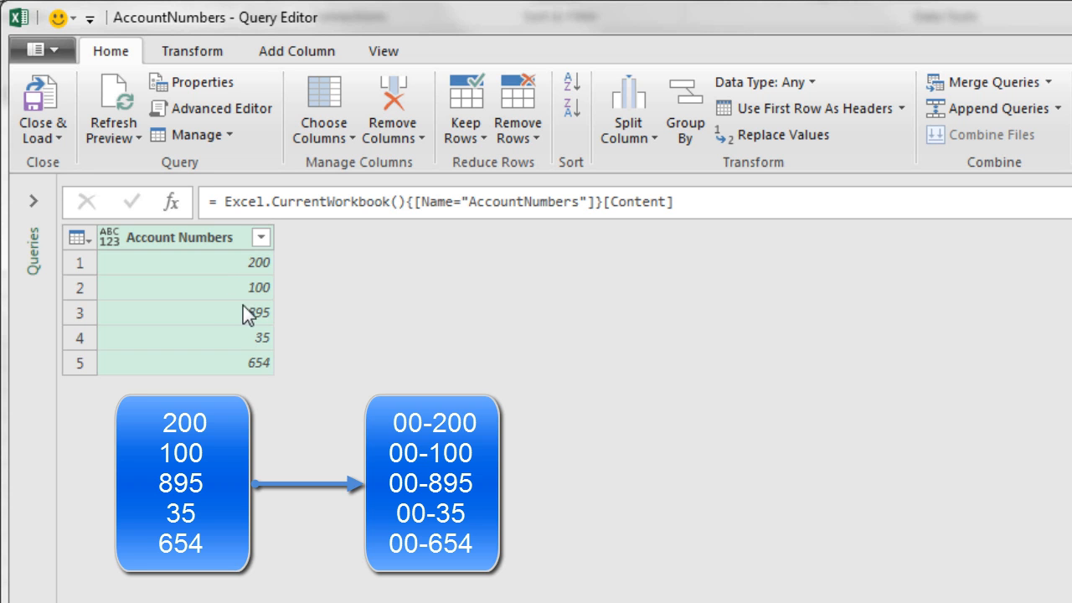
mouse_move(230, 367)
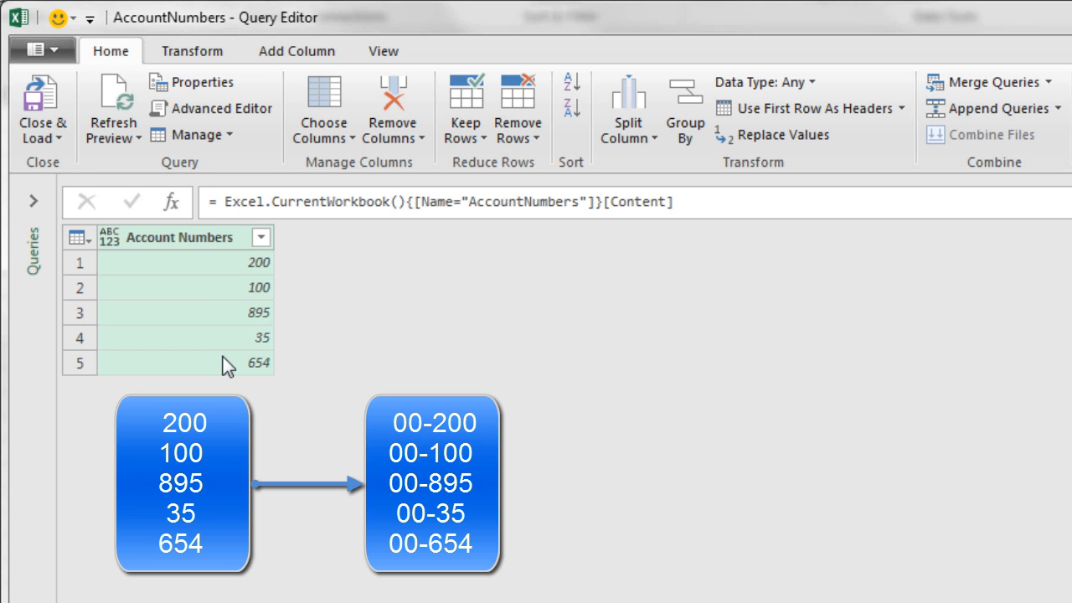
mouse_move(229, 263)
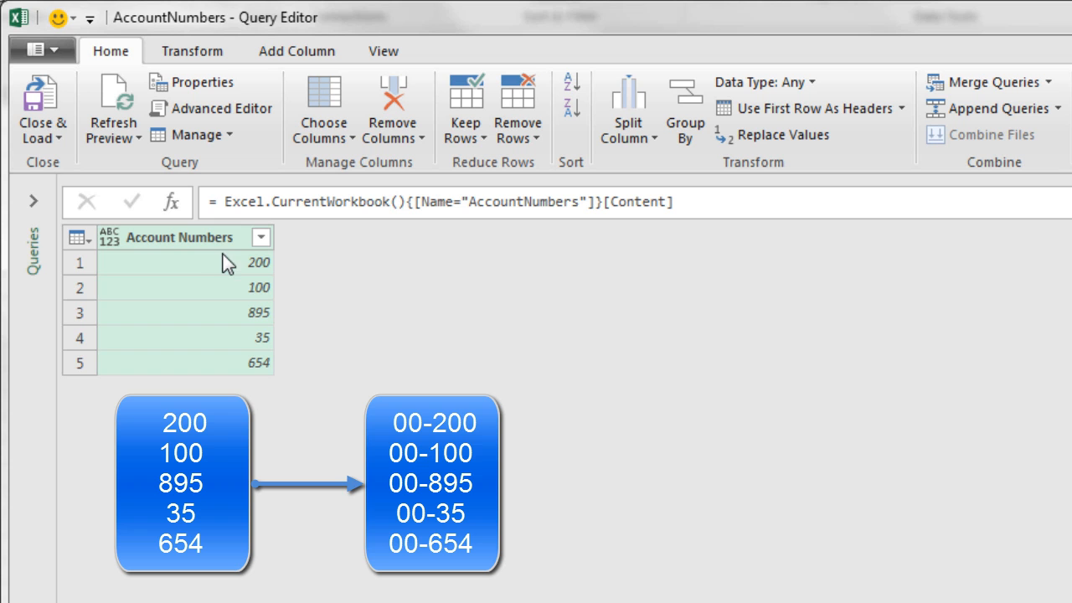
mouse_move(243, 304)
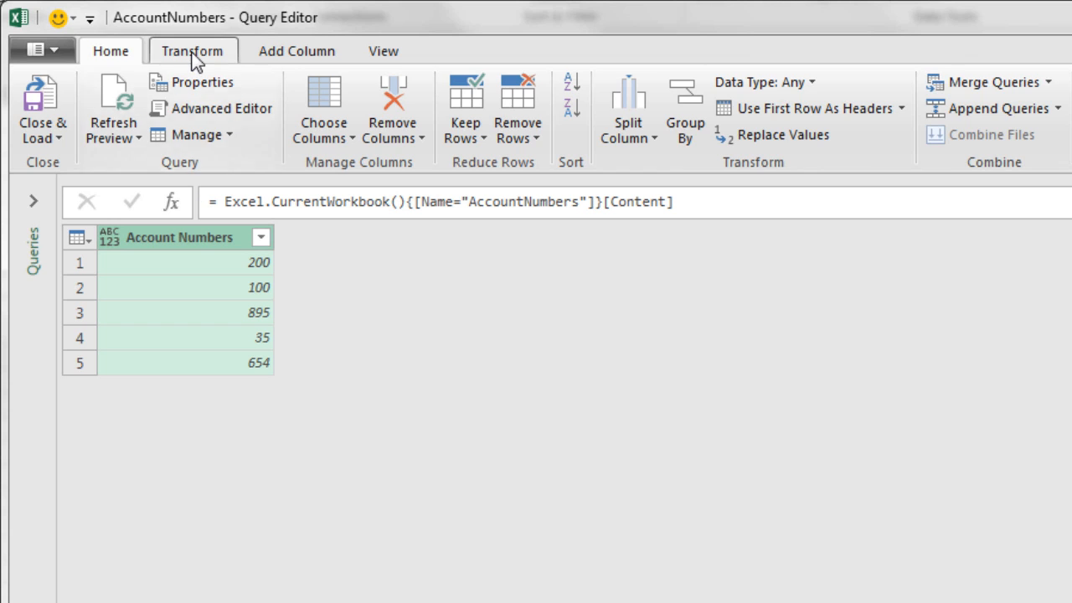
Step: Add the prefix 00- to every Account Numbers value, turning 200 into 00-200
left_click(193, 51)
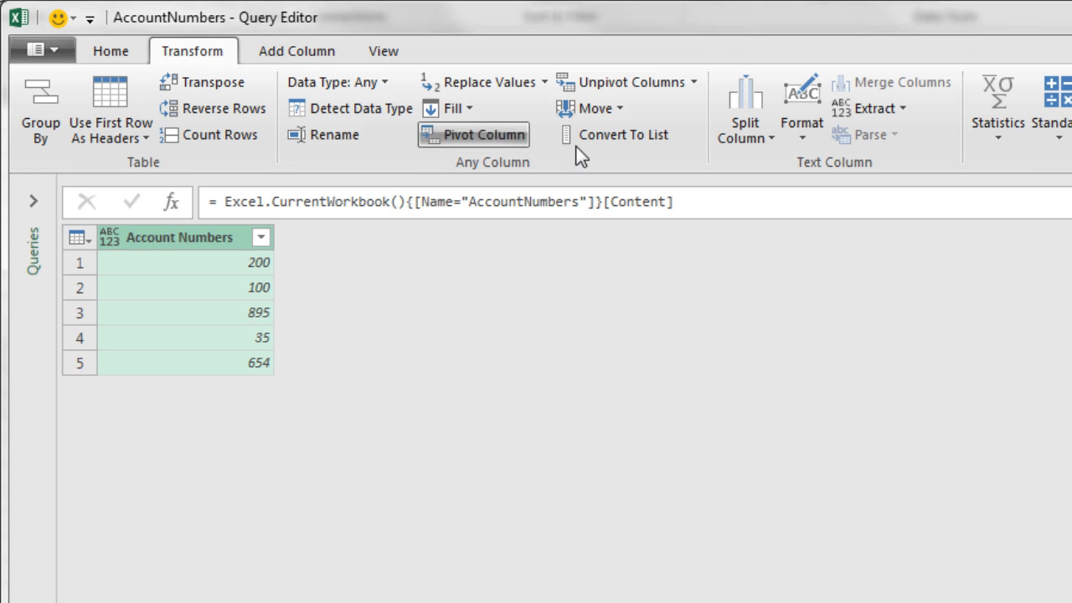
left_click(801, 113)
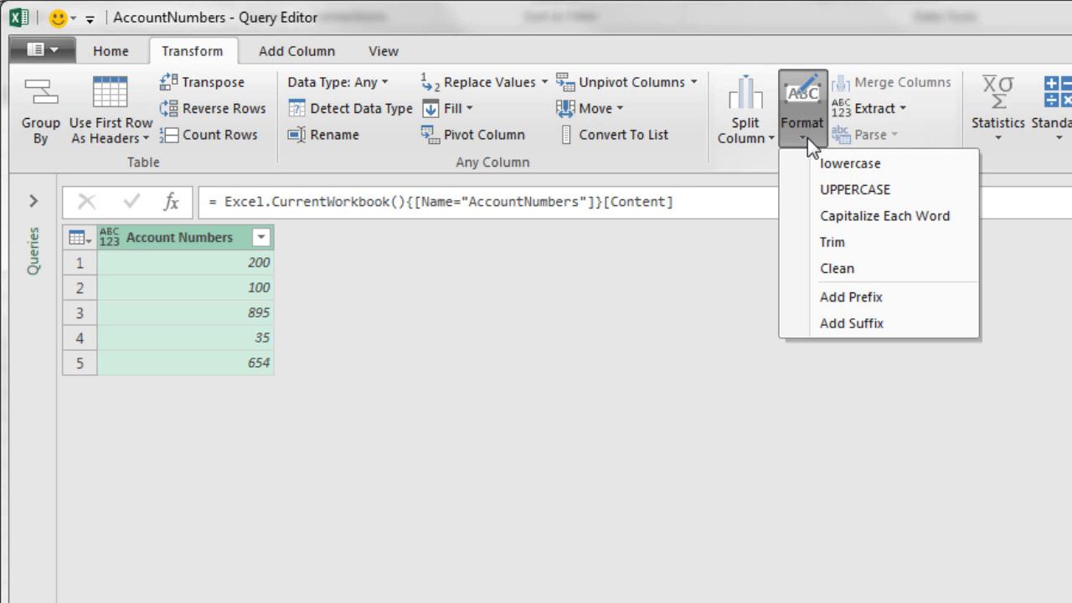
mouse_move(850, 298)
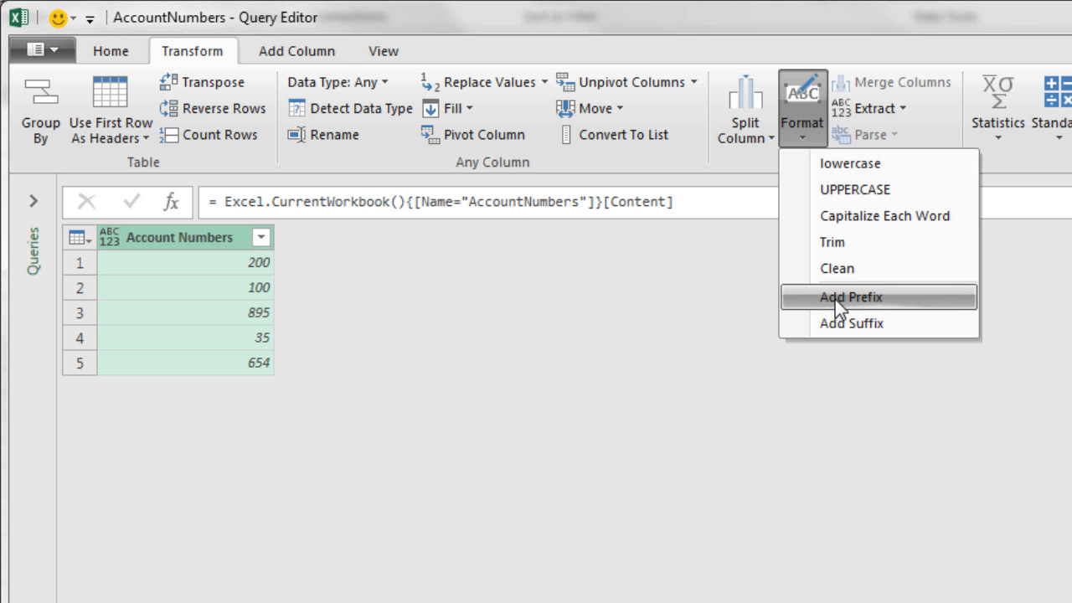
left_click(850, 297)
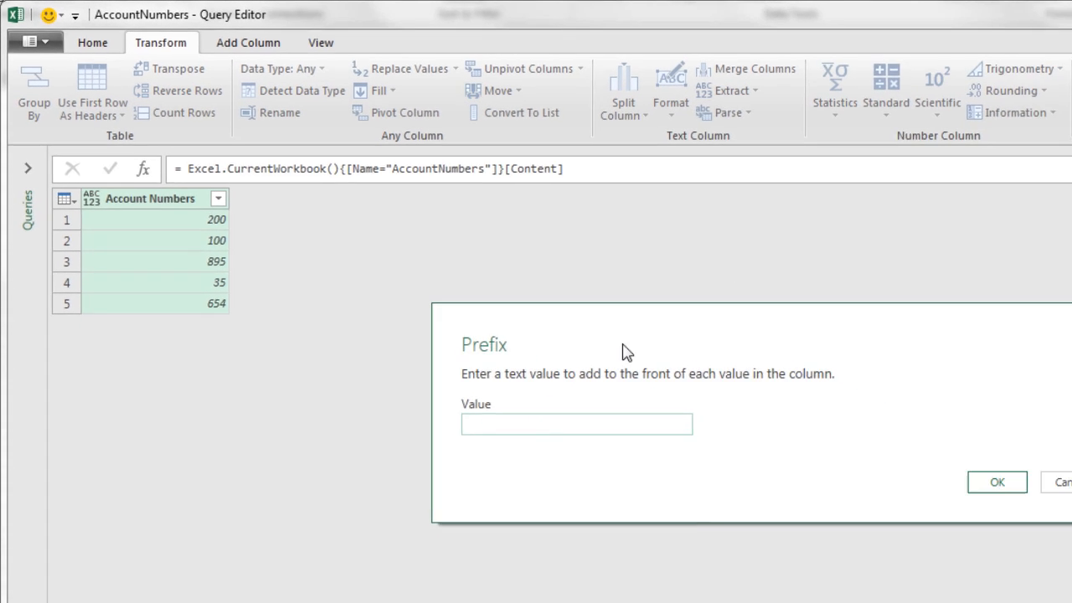
type("0")
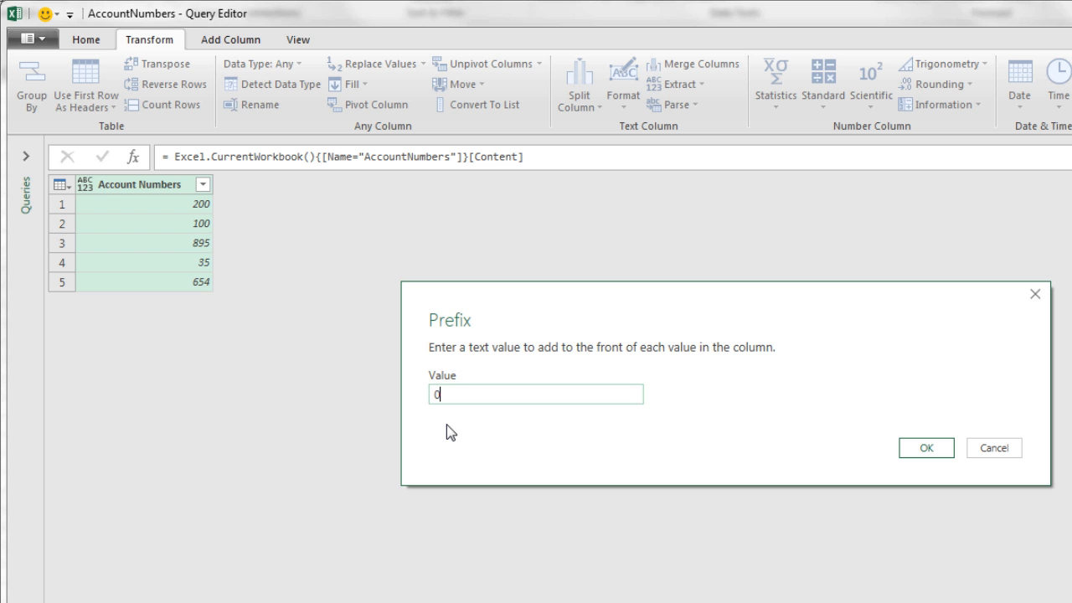
type("0-")
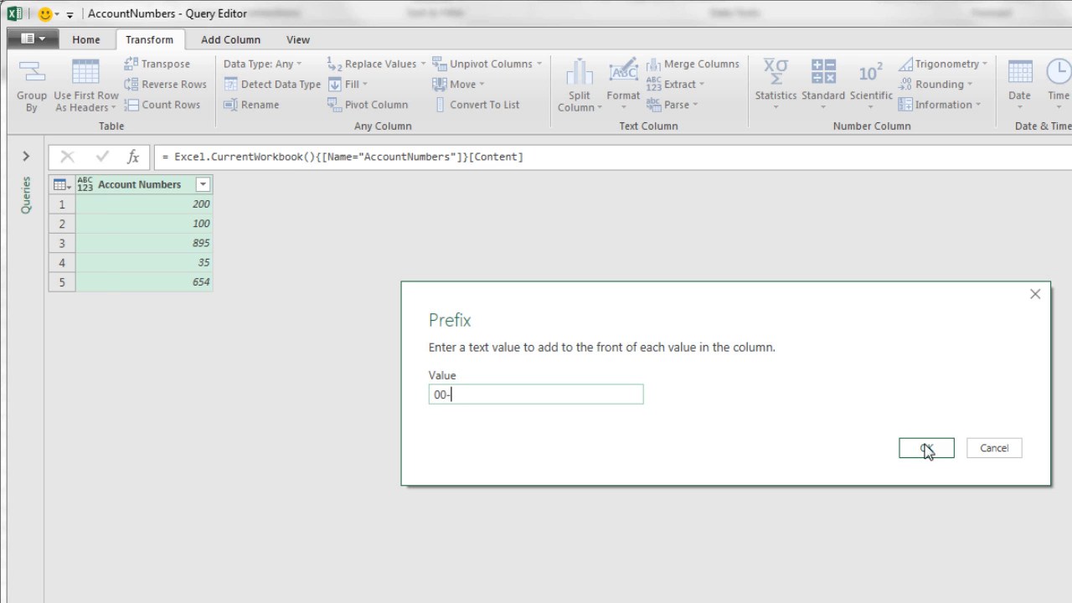
left_click(925, 447)
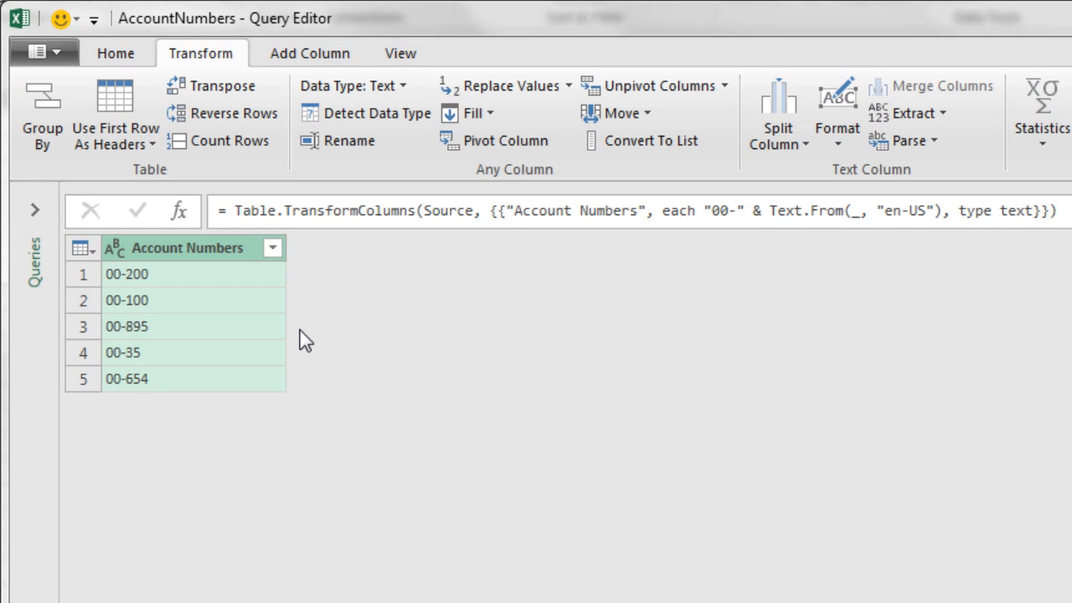
mouse_move(252, 429)
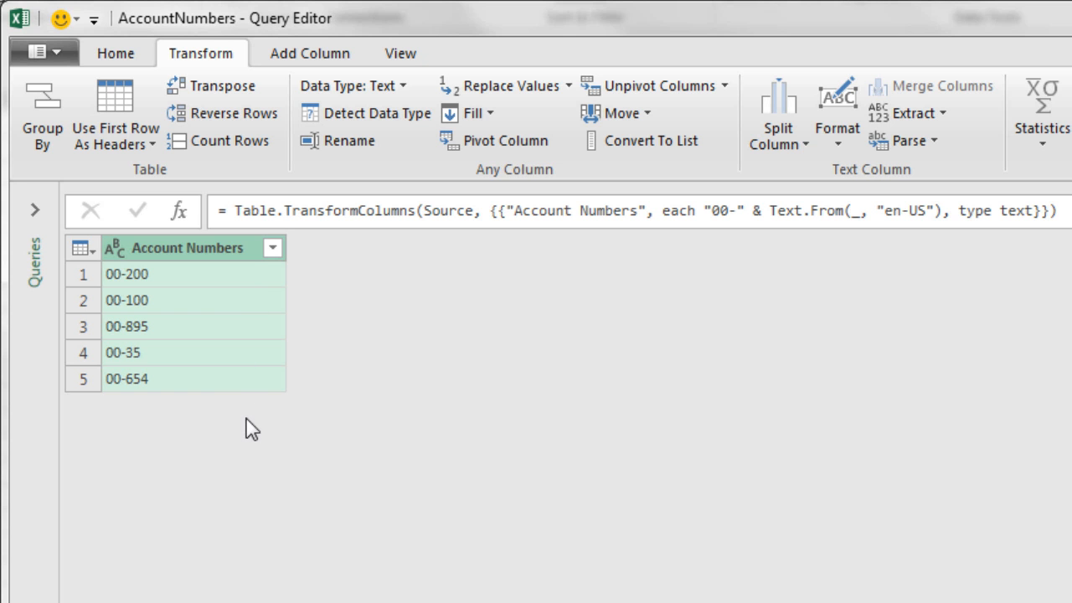
mouse_move(233, 488)
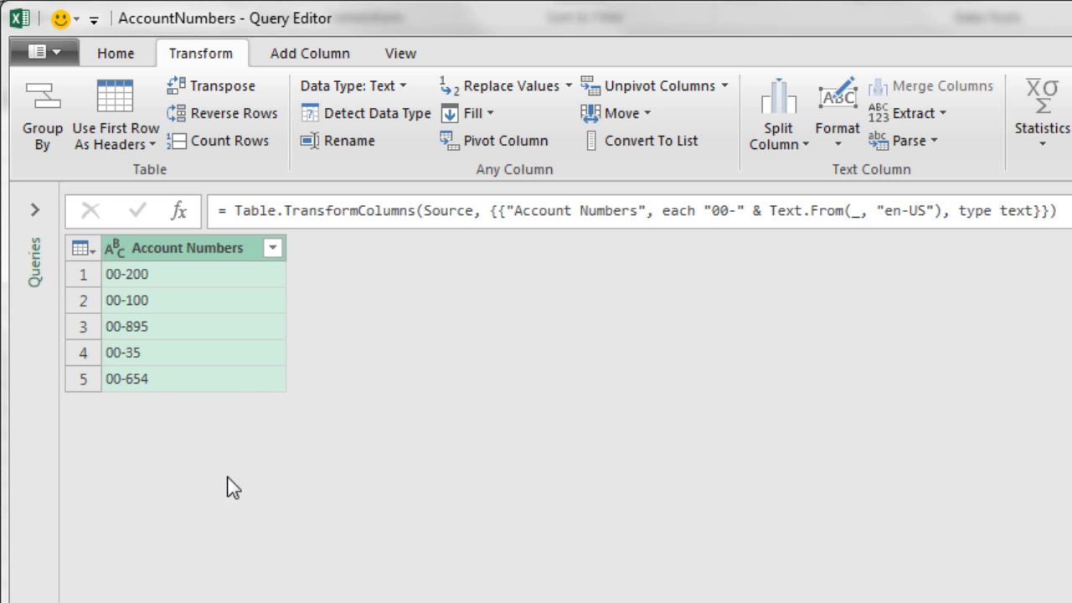
mouse_move(107, 417)
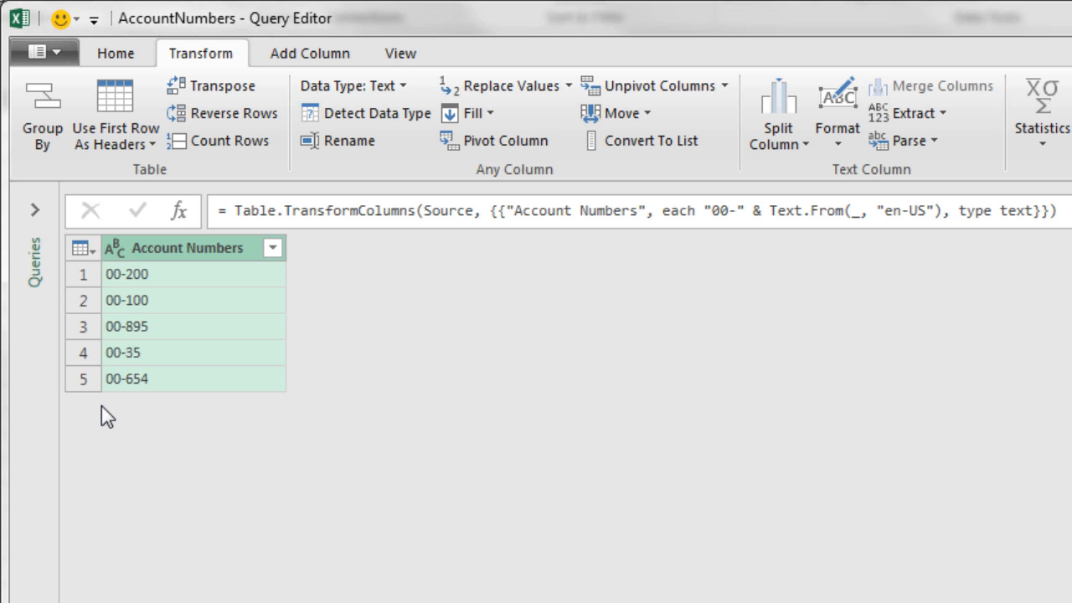